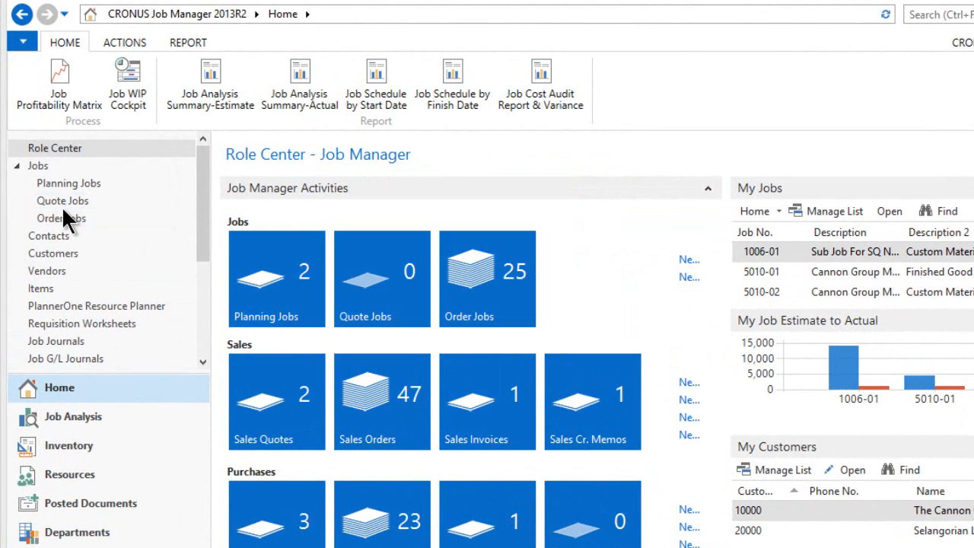
mouse_move(69, 232)
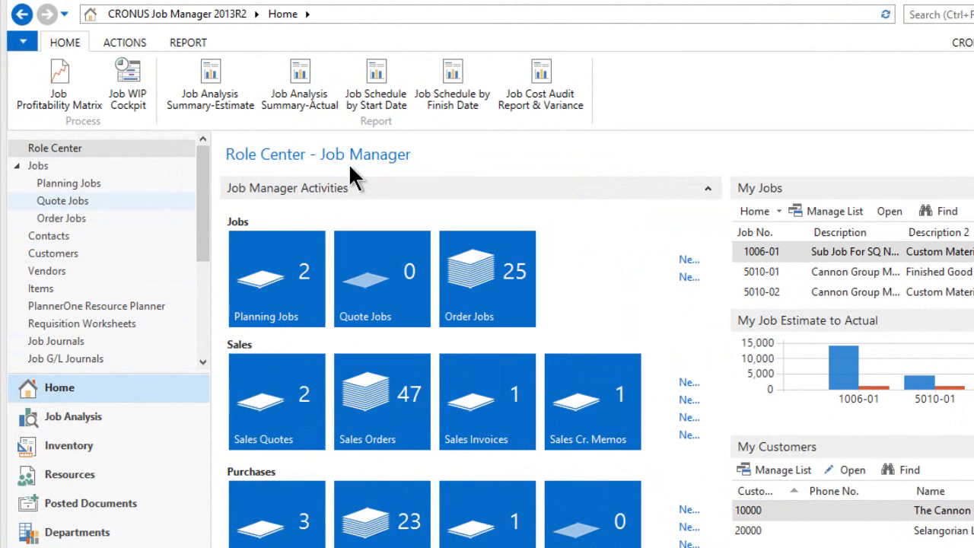
mouse_move(471, 284)
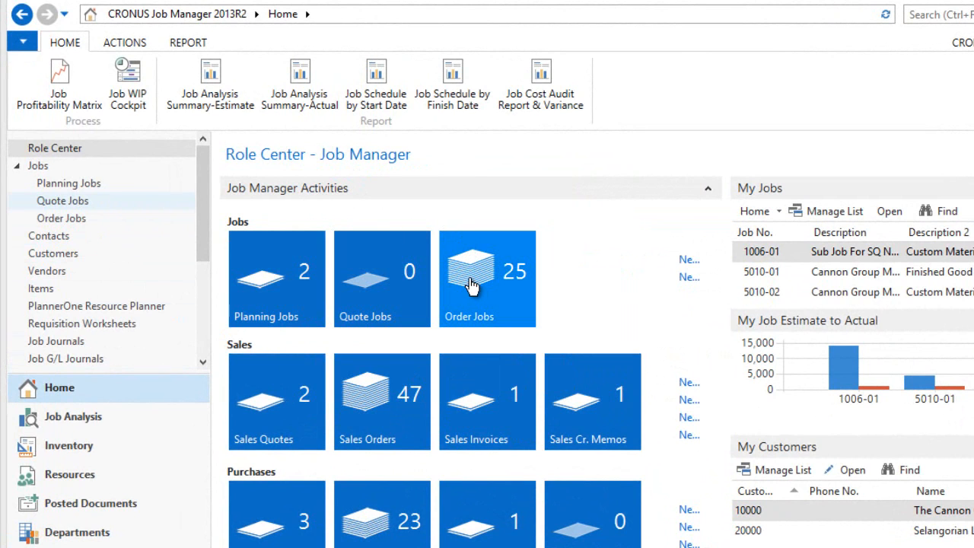
Step: From the Order Jobs list, open the job card for sub job 1008-01
left_click(474, 278)
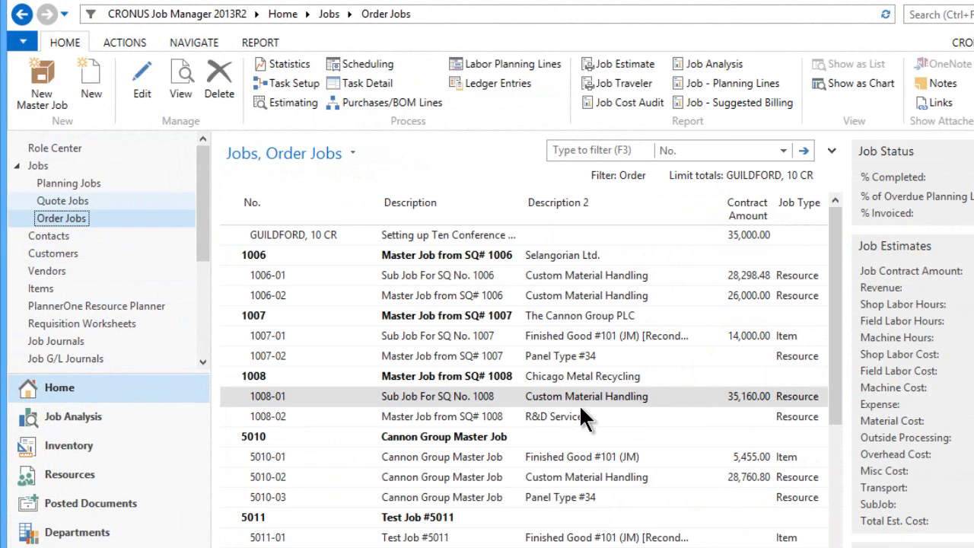
mouse_move(387, 407)
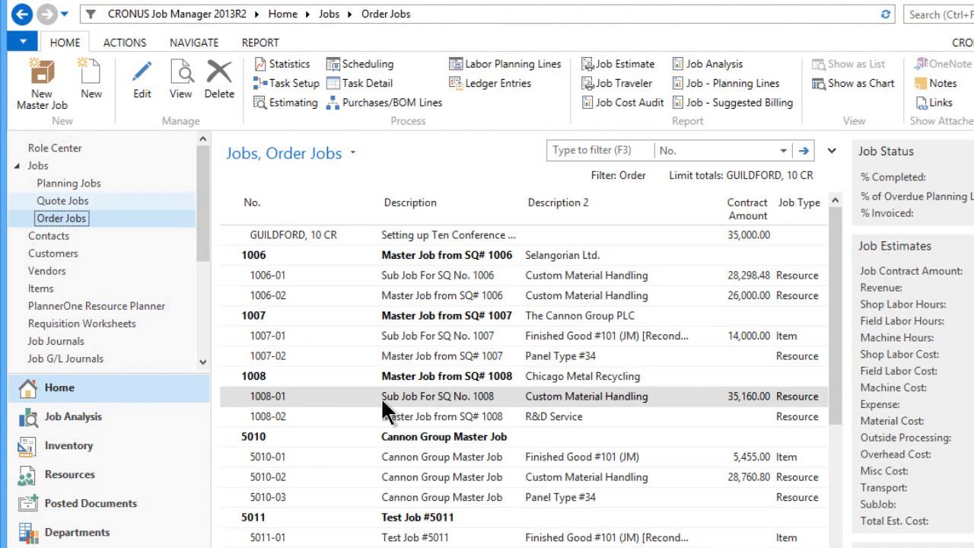
mouse_move(564, 406)
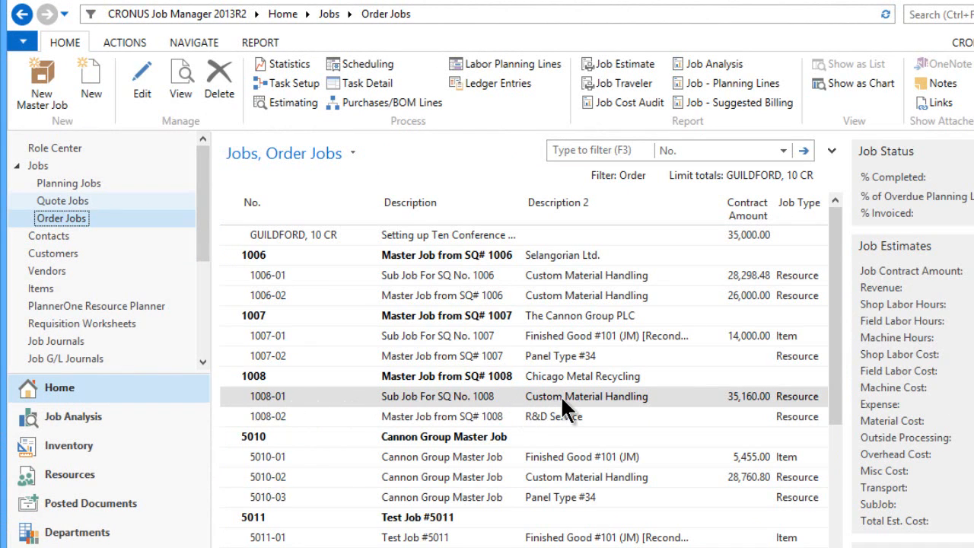
left_click(586, 395)
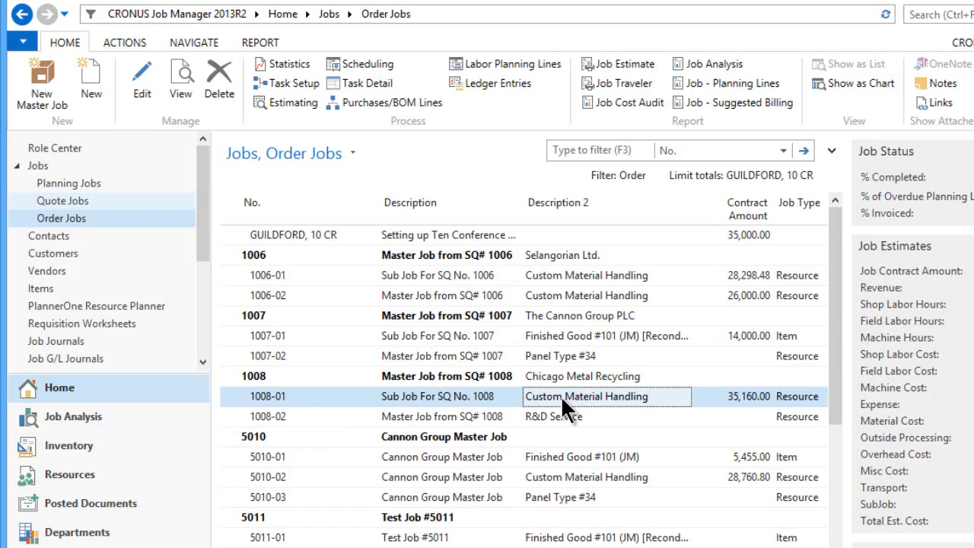
double_click(585, 396)
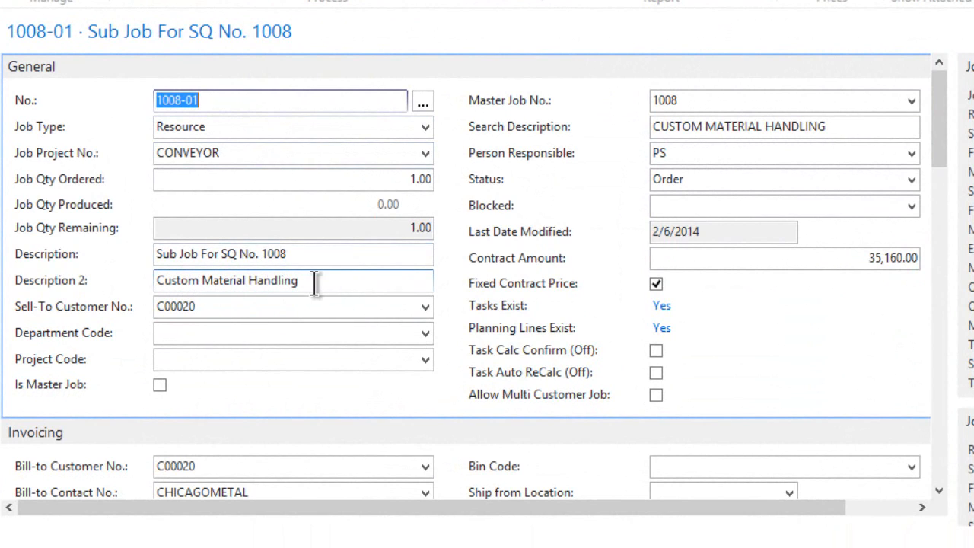
mouse_move(197, 320)
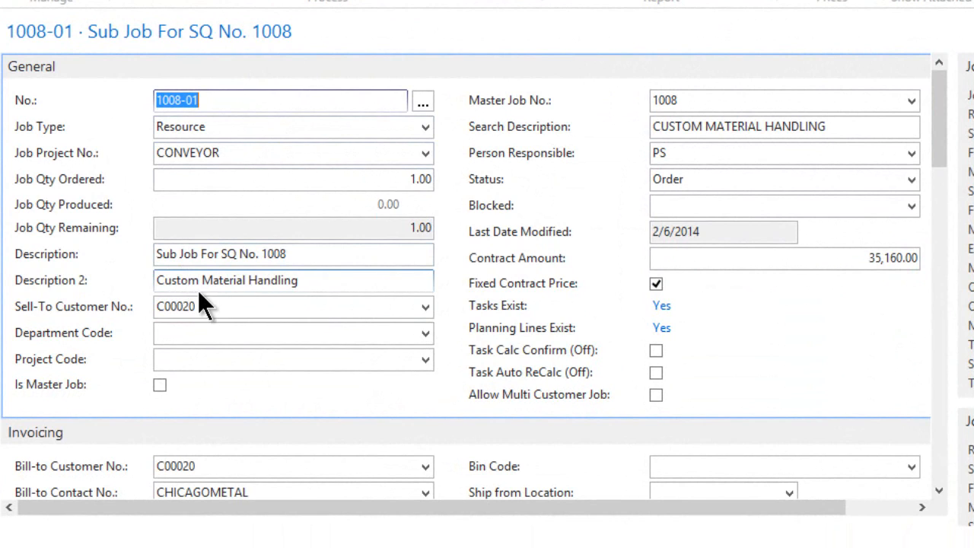
Step: Review the 1008-01 General FastTab, showing a 35,160.00 fixed contract amount
left_click(301, 280)
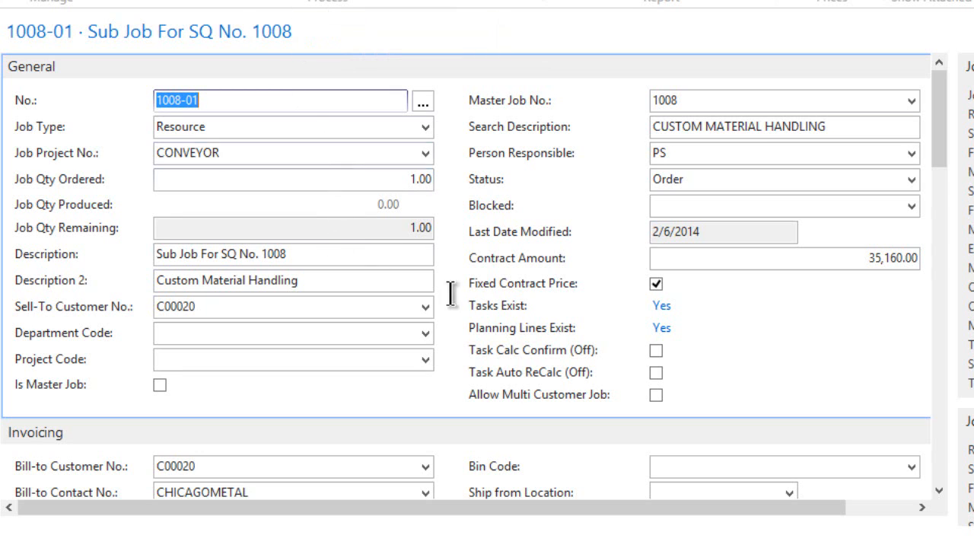
mouse_move(458, 176)
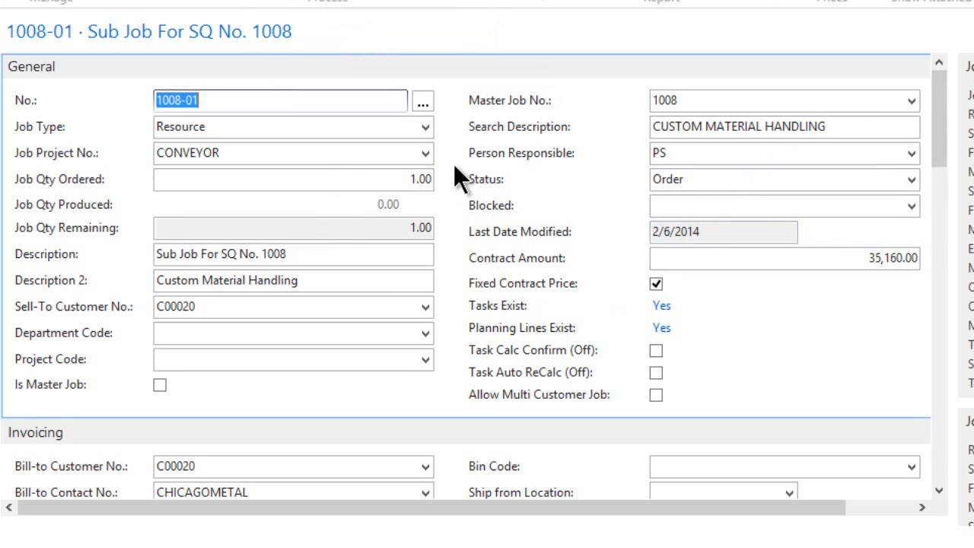
mouse_move(939, 137)
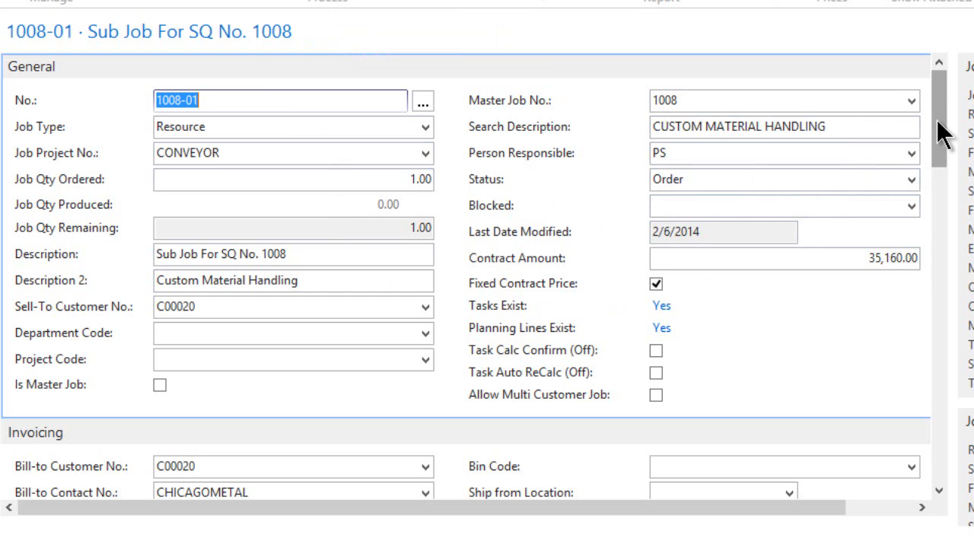
Step: Scroll the 1008-01 card down to the Planning and PlannerOne Resource Planner FastTabs
scroll("down", 3)
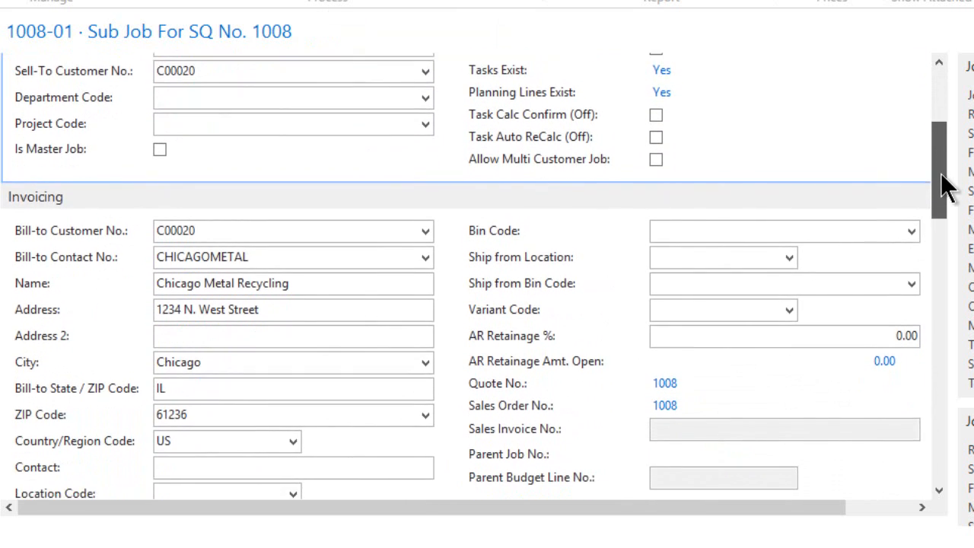
scroll("down", 3)
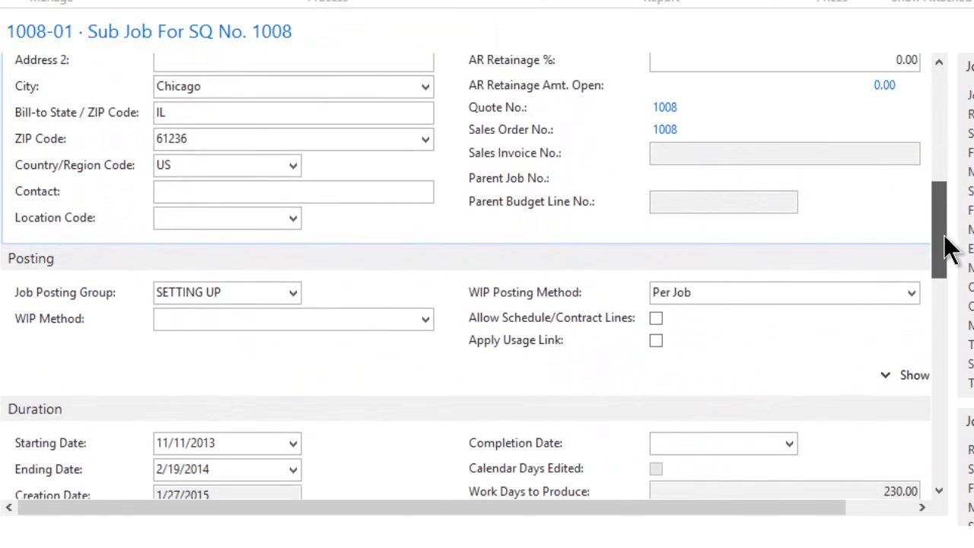
scroll("down", 3)
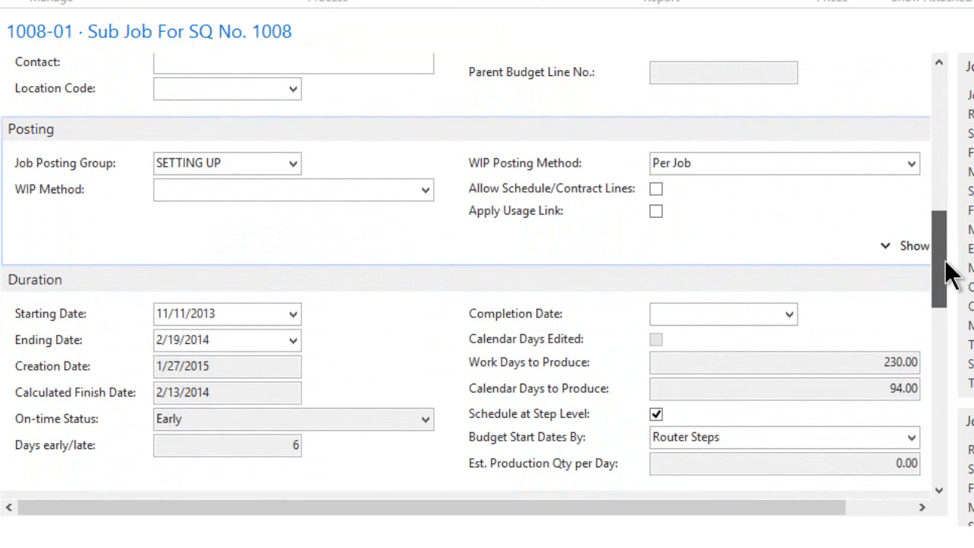
scroll("down", 3)
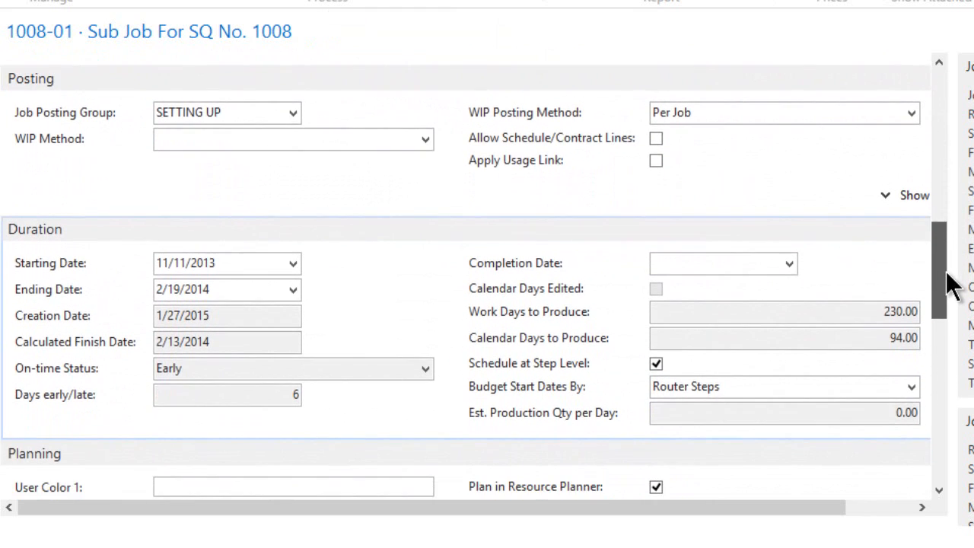
scroll("down", 3)
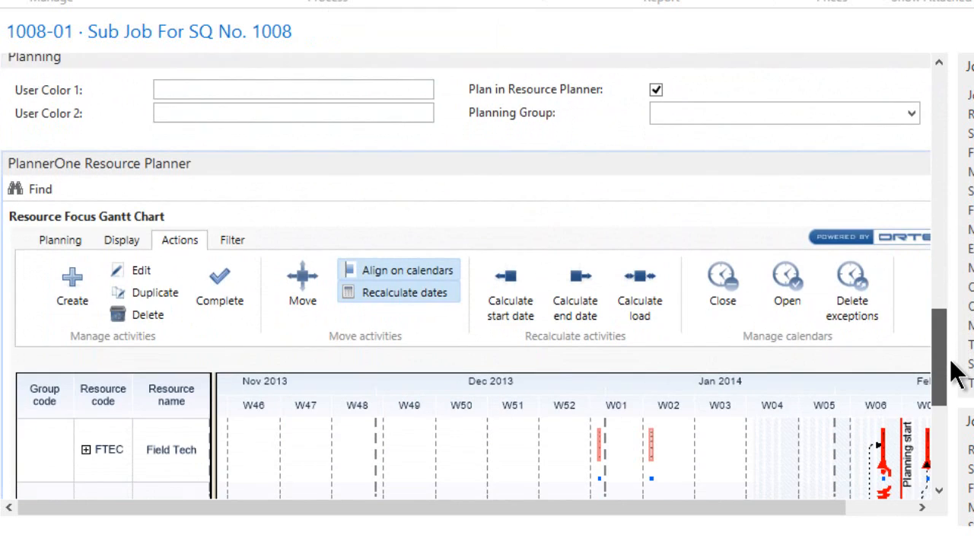
Step: Leave the 1008-01 card and launch PlannerOne Resource Planner from the navigation pane
scroll("down", 3)
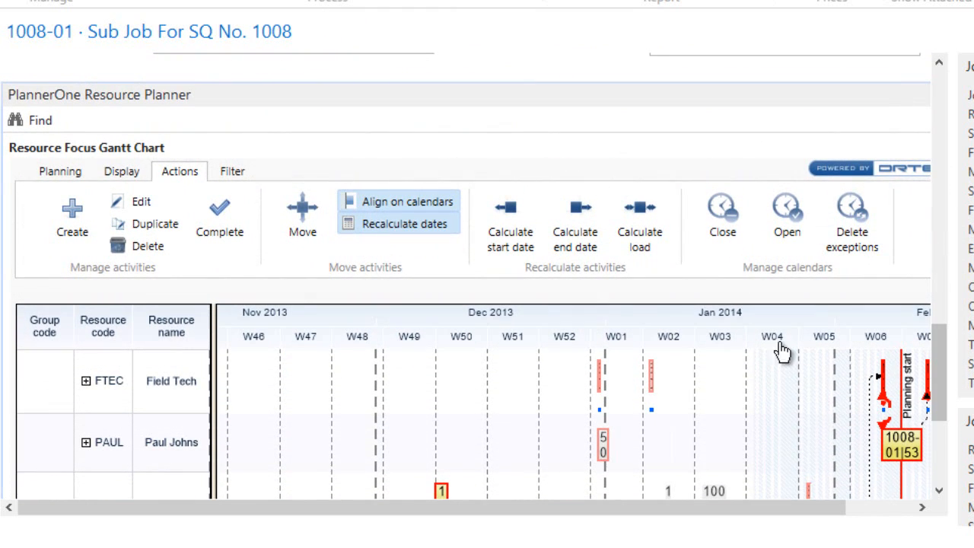
mouse_move(118, 116)
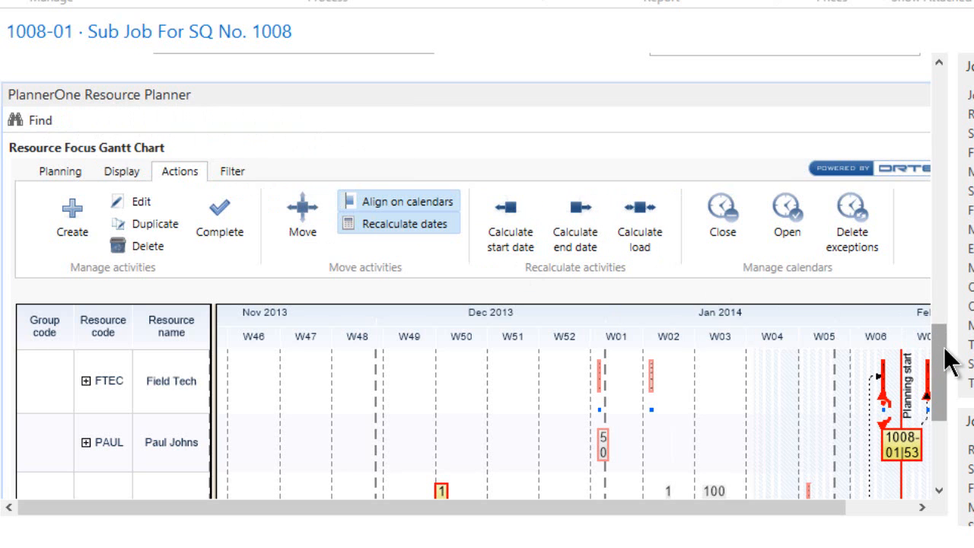
scroll("down", 3)
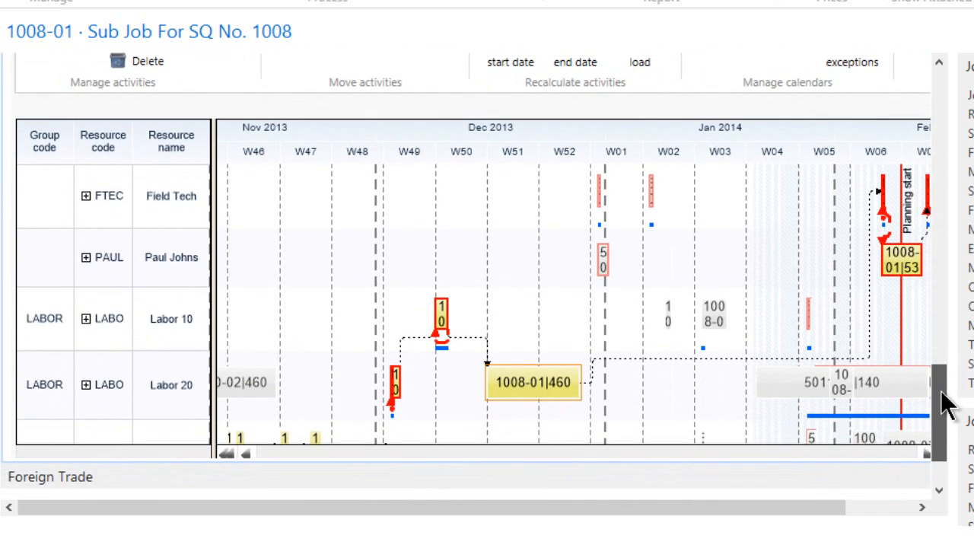
mouse_move(652, 160)
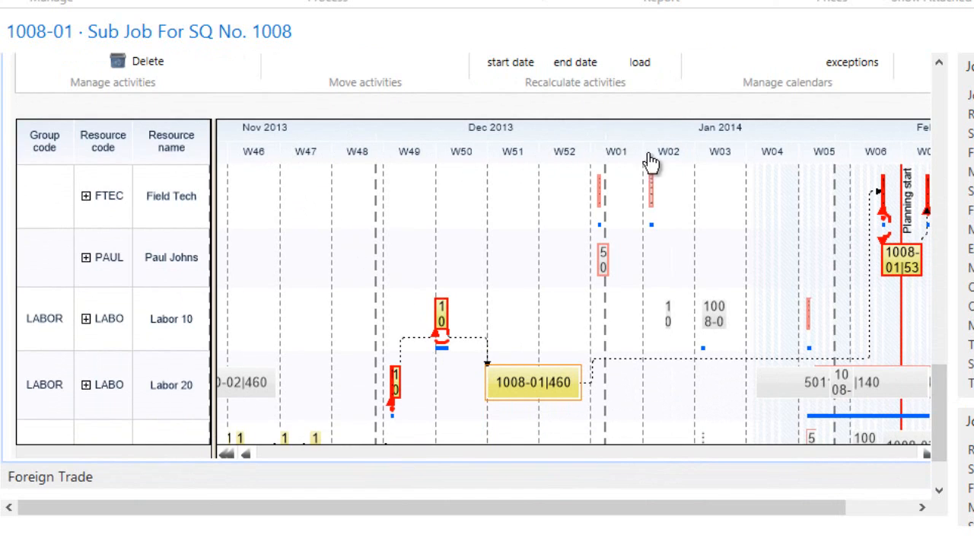
mouse_move(158, 220)
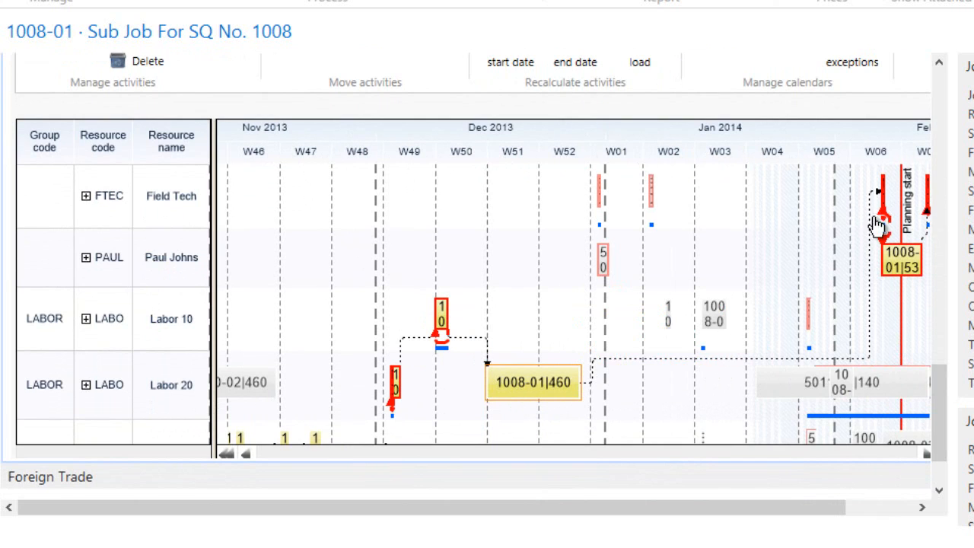
mouse_move(555, 393)
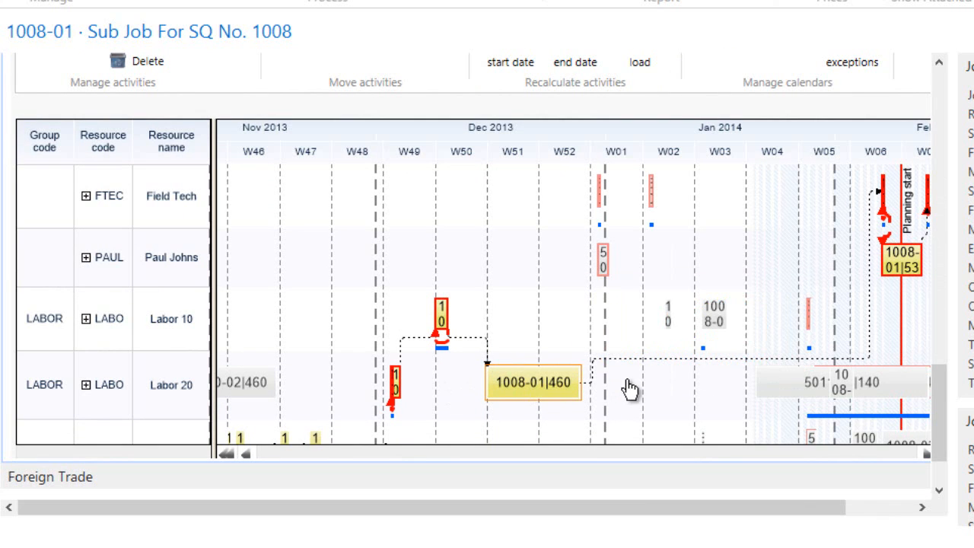
mouse_move(544, 402)
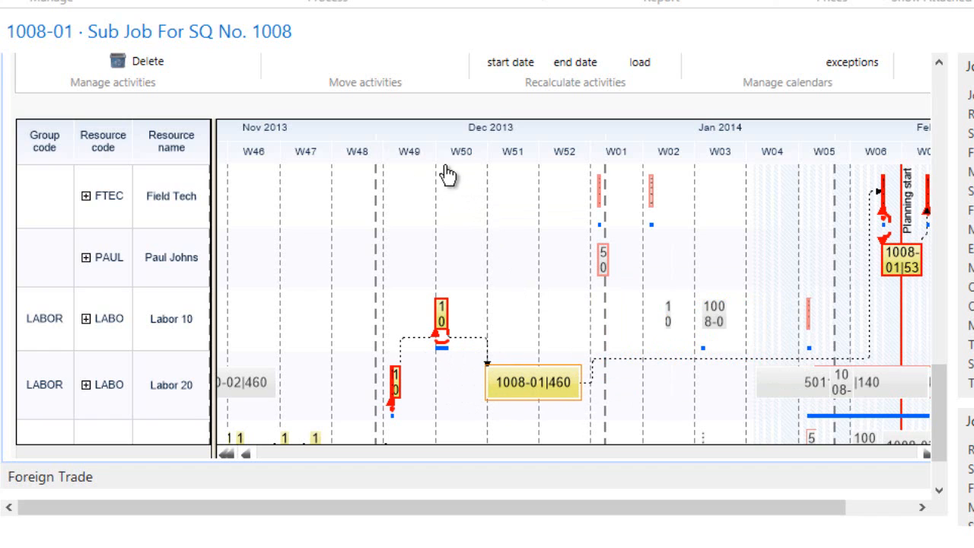
mouse_move(572, 174)
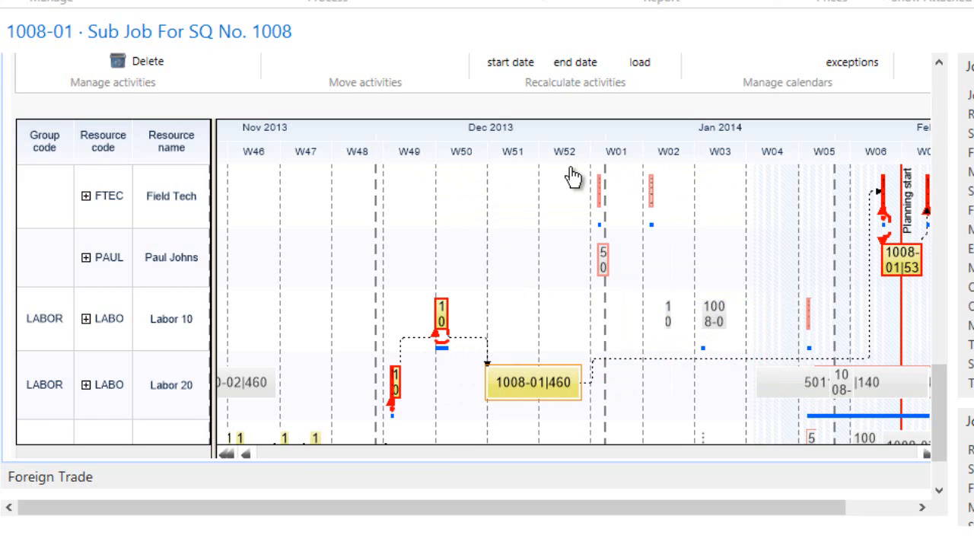
mouse_move(555, 204)
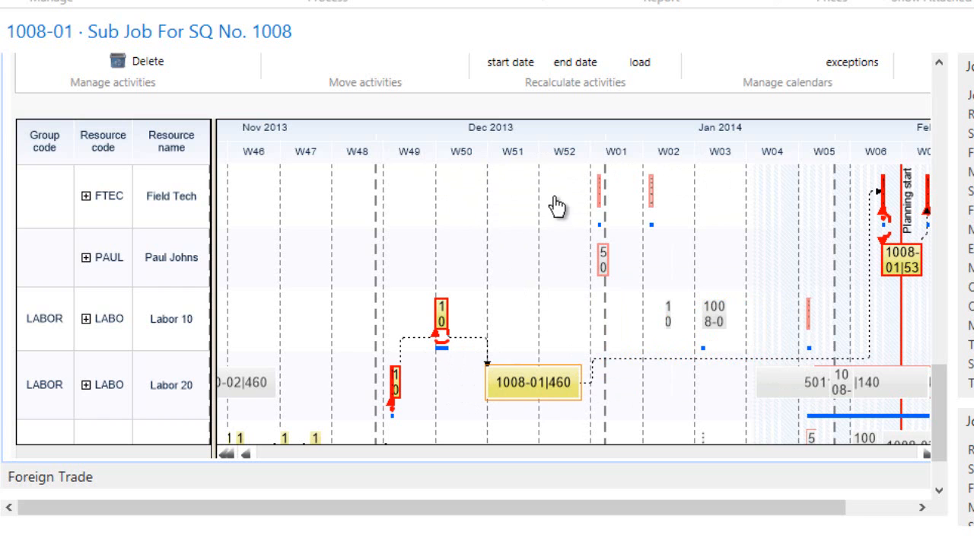
mouse_move(494, 367)
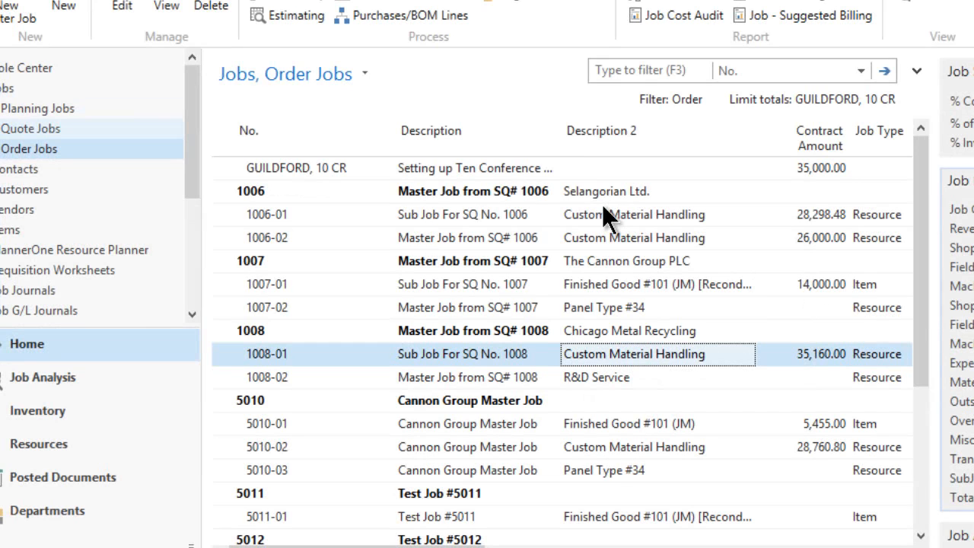
mouse_move(76, 250)
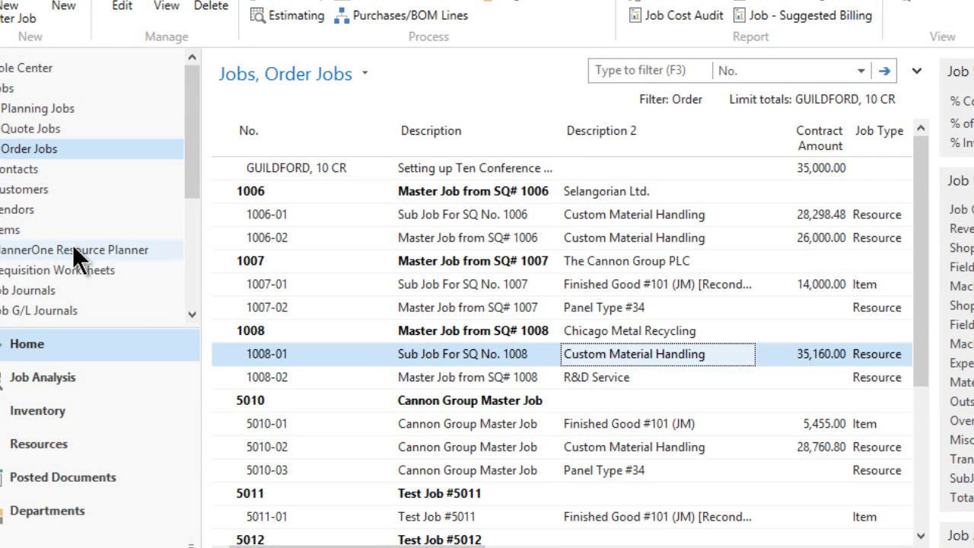
left_click(72, 250)
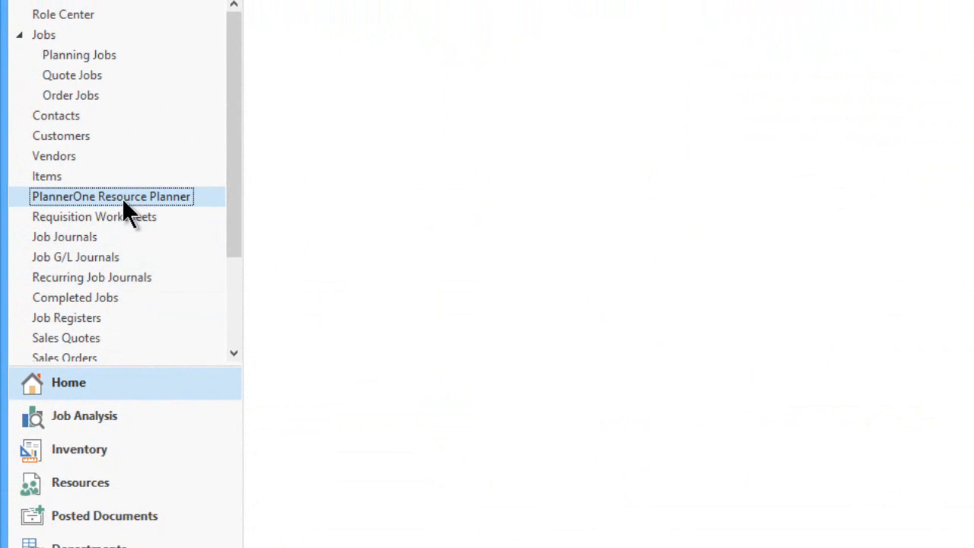
Step: Show the resource Gantt chart and open activity 1008-02|500 Adjustments for editing
left_click(111, 196)
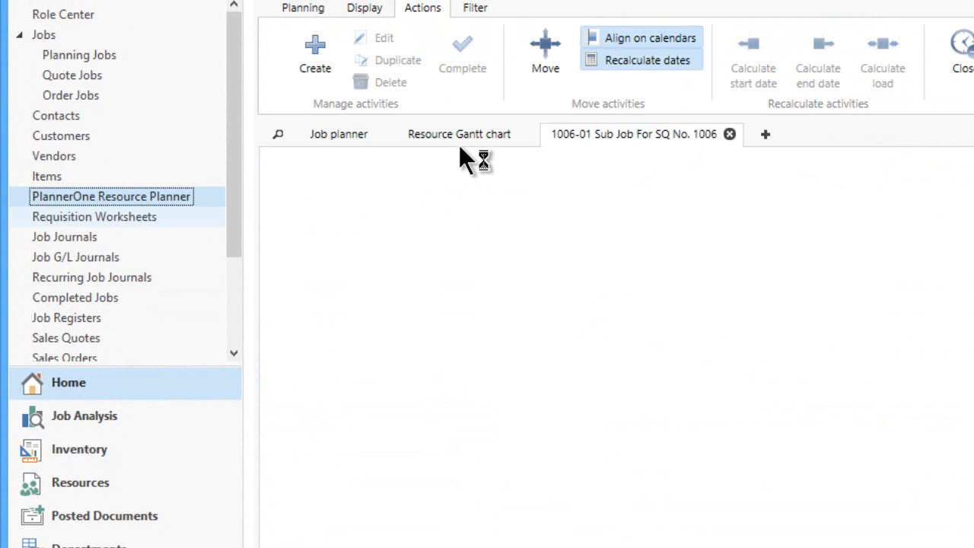
left_click(458, 134)
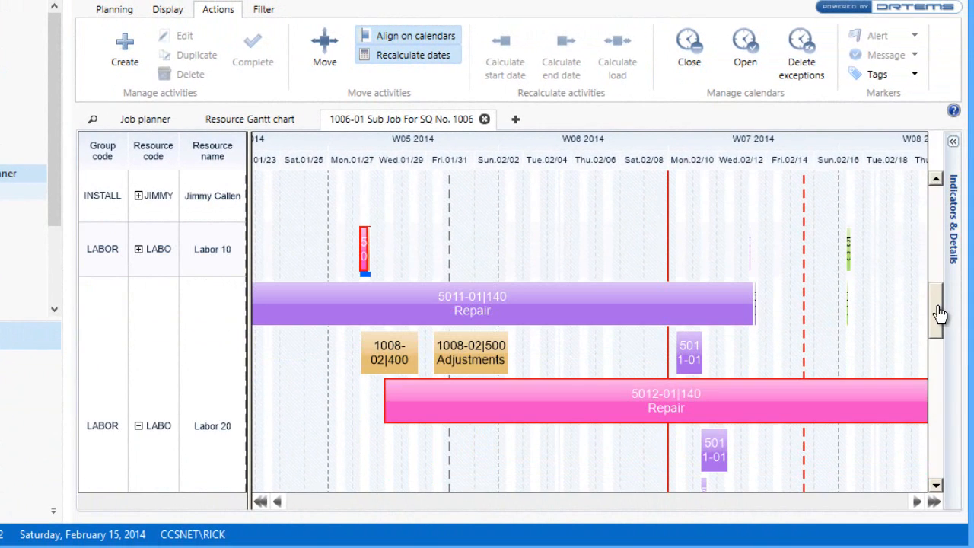
mouse_move(449, 355)
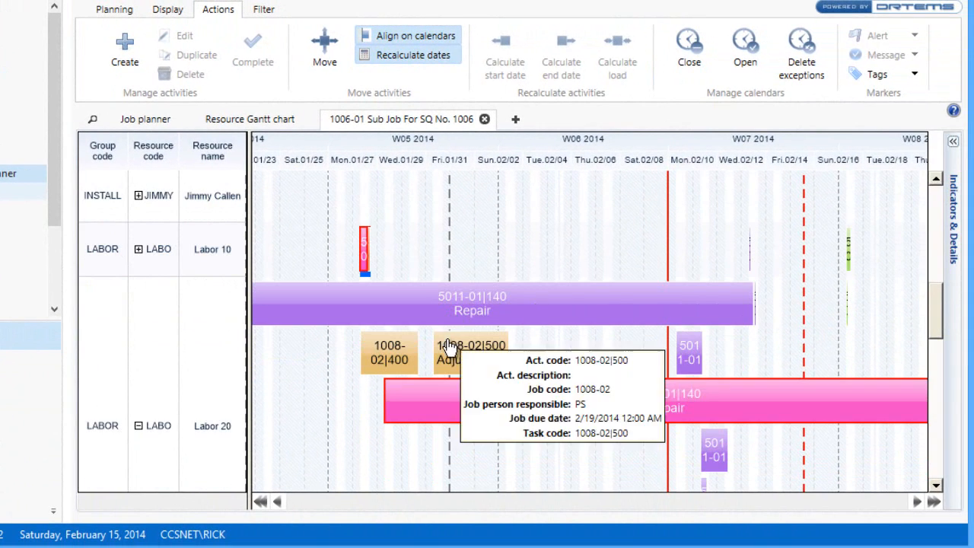
mouse_move(928, 322)
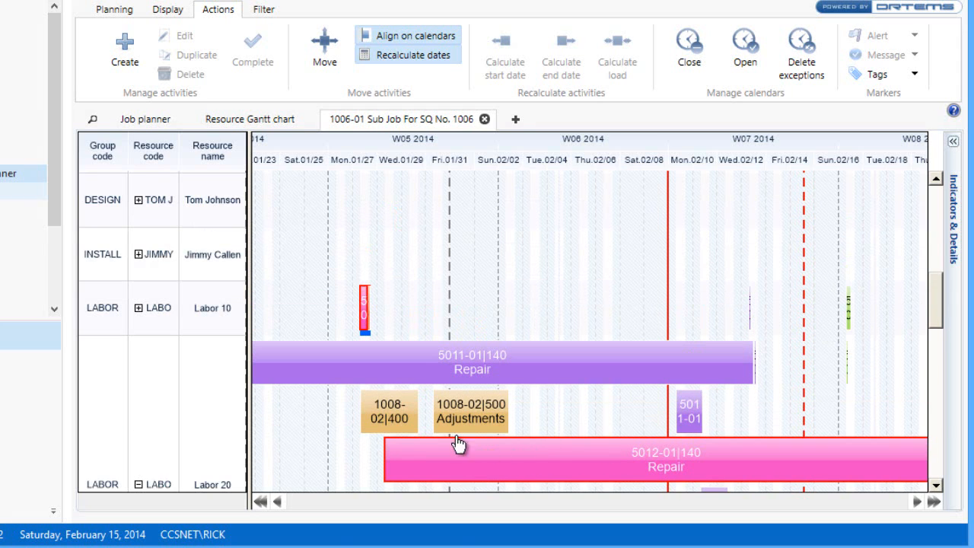
left_click(470, 412)
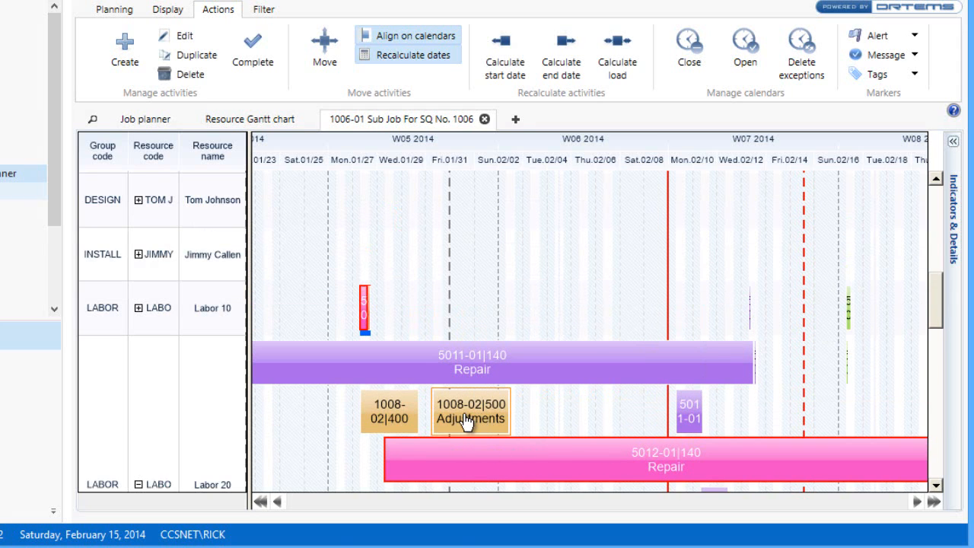
mouse_move(468, 432)
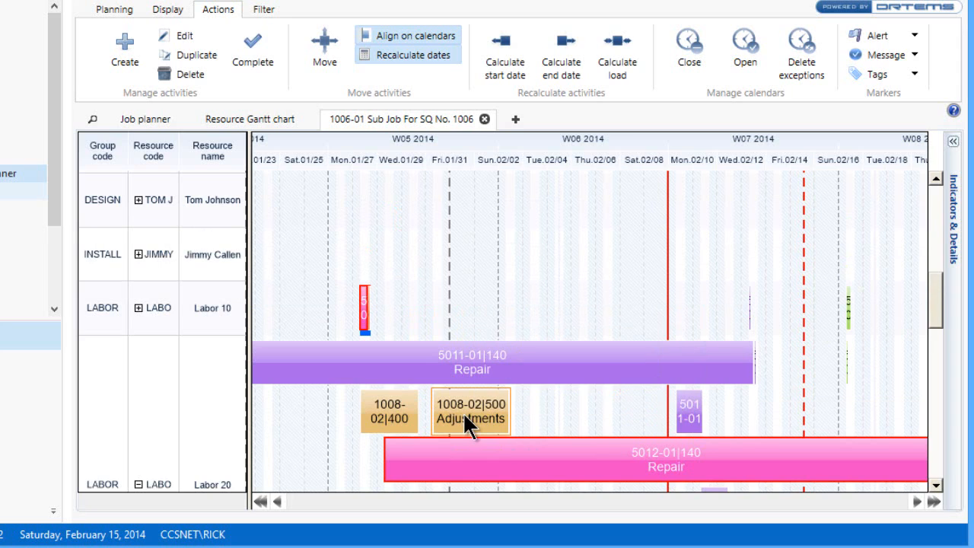
double_click(470, 412)
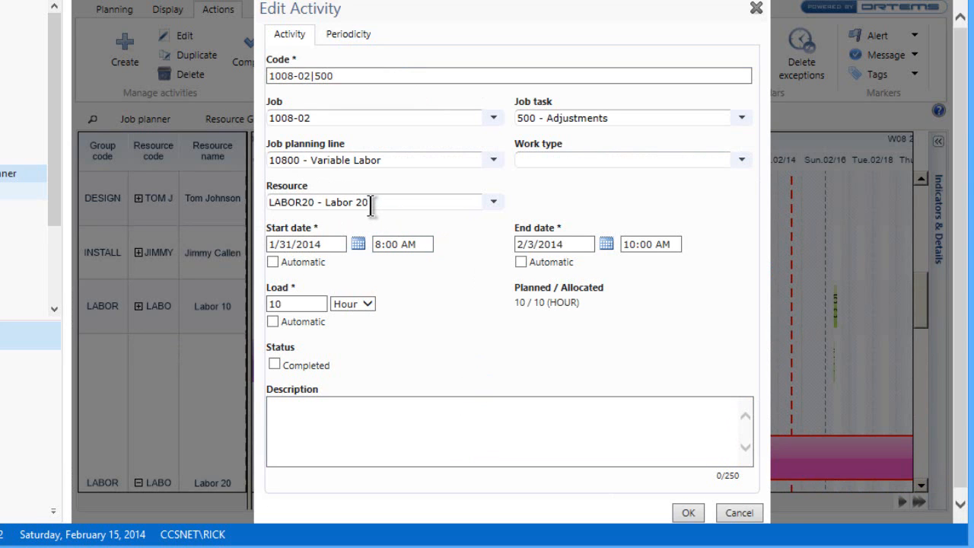
mouse_move(643, 522)
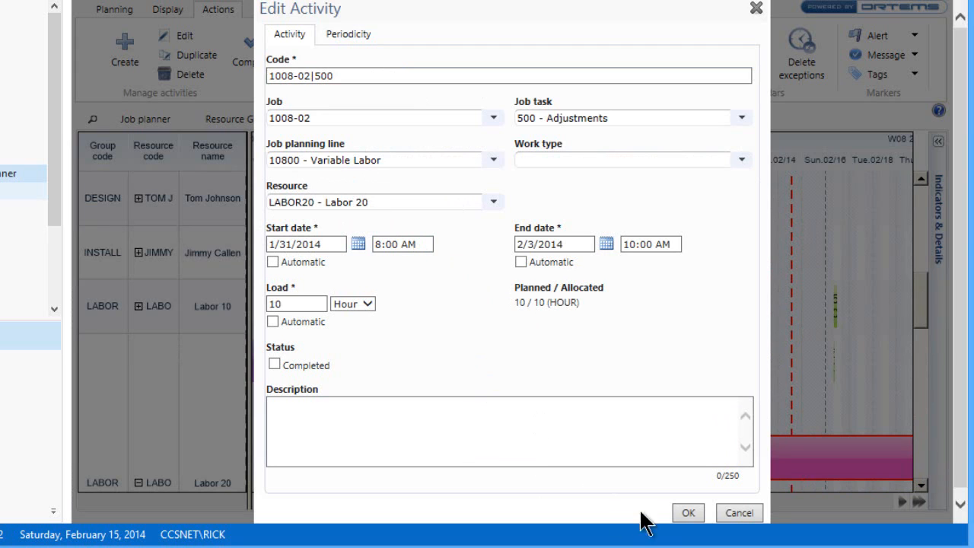
mouse_move(773, 543)
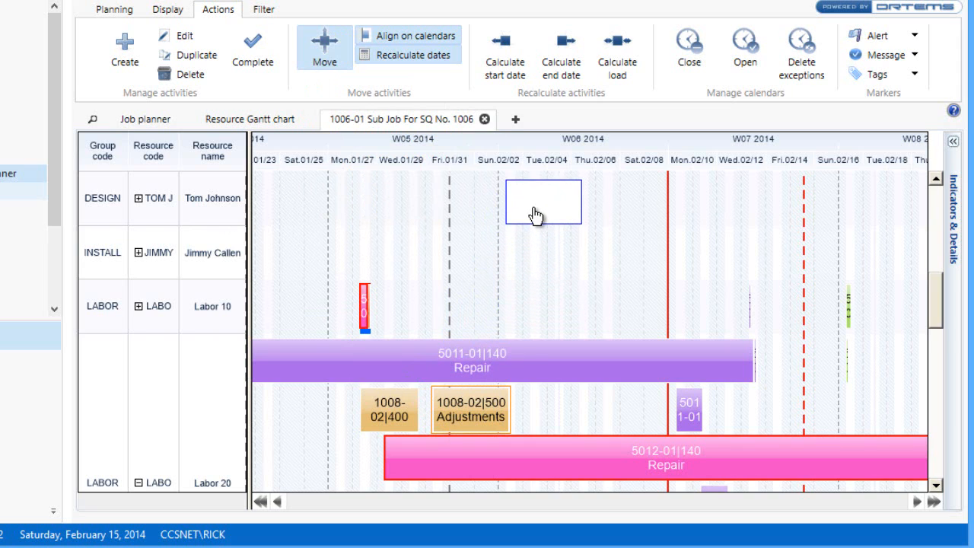
left_click_drag(470, 408, 544, 199)
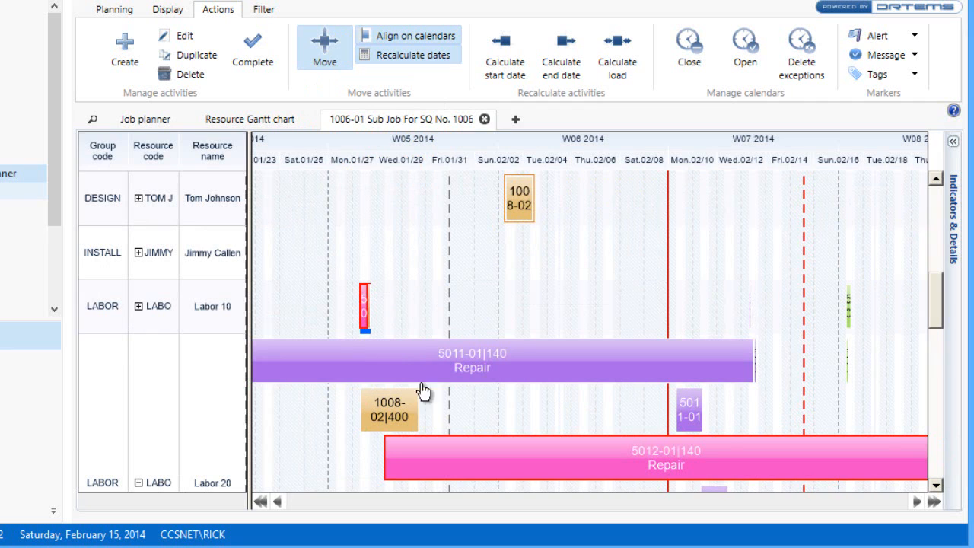
mouse_move(508, 261)
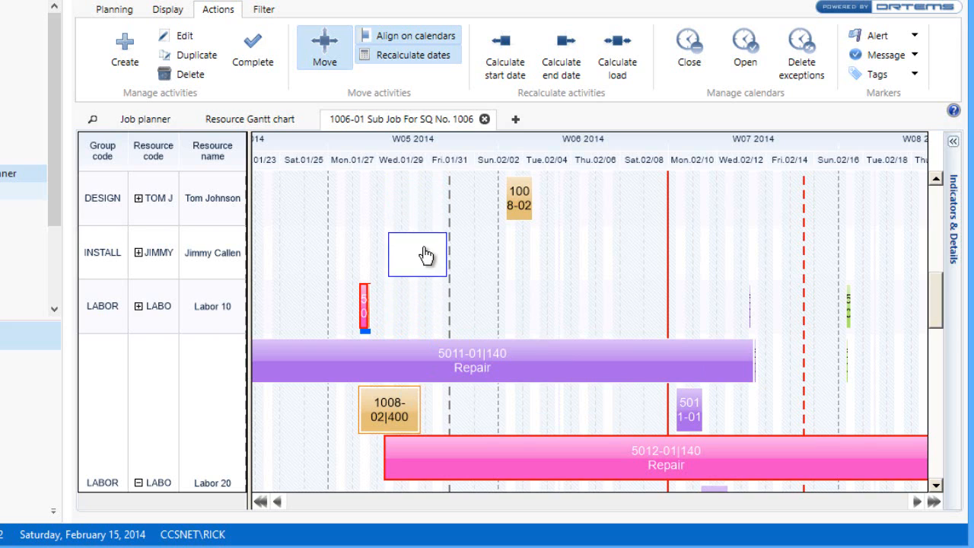
mouse_move(483, 252)
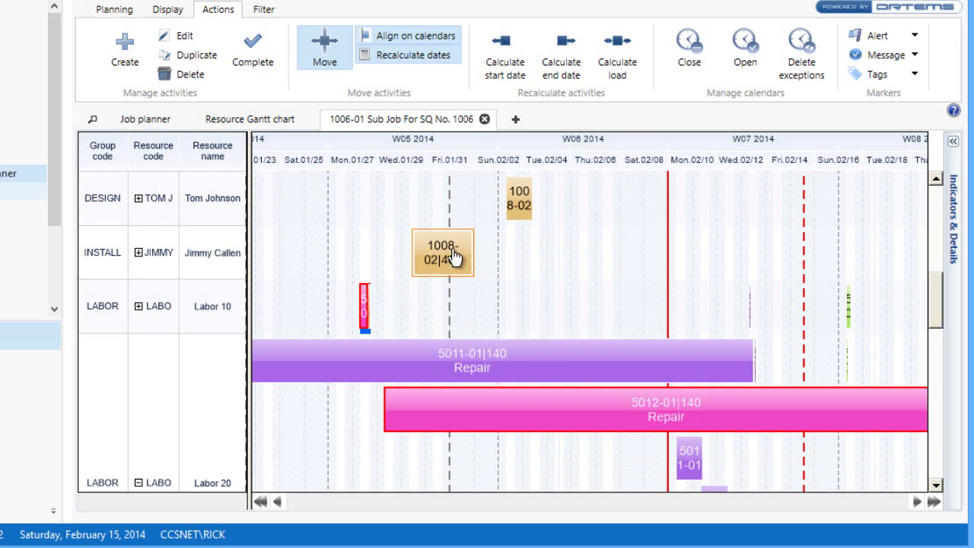
mouse_move(458, 256)
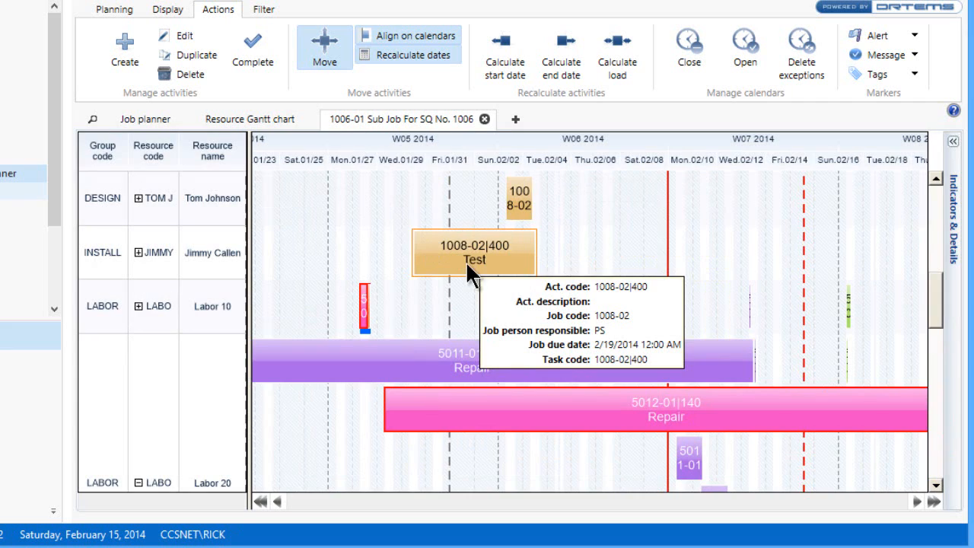
left_click(111, 10)
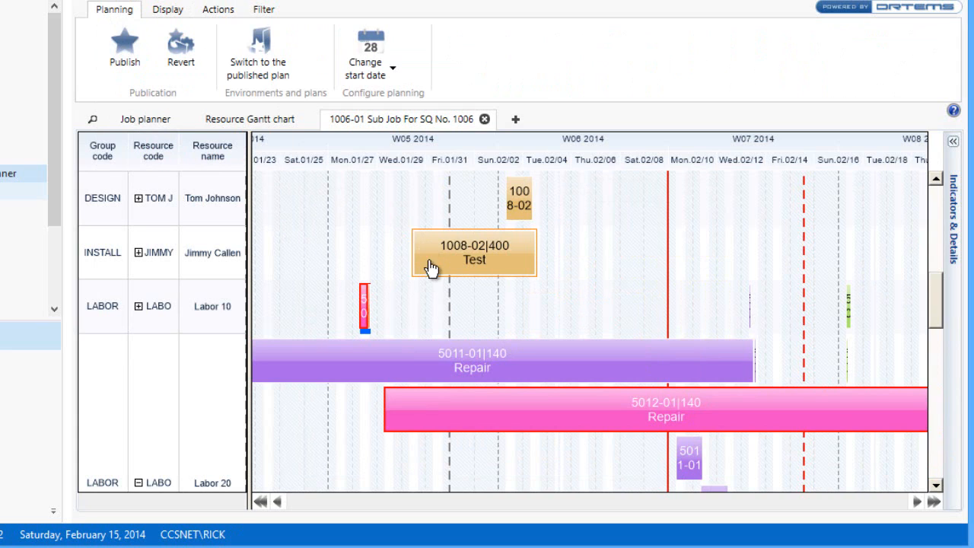
mouse_move(487, 261)
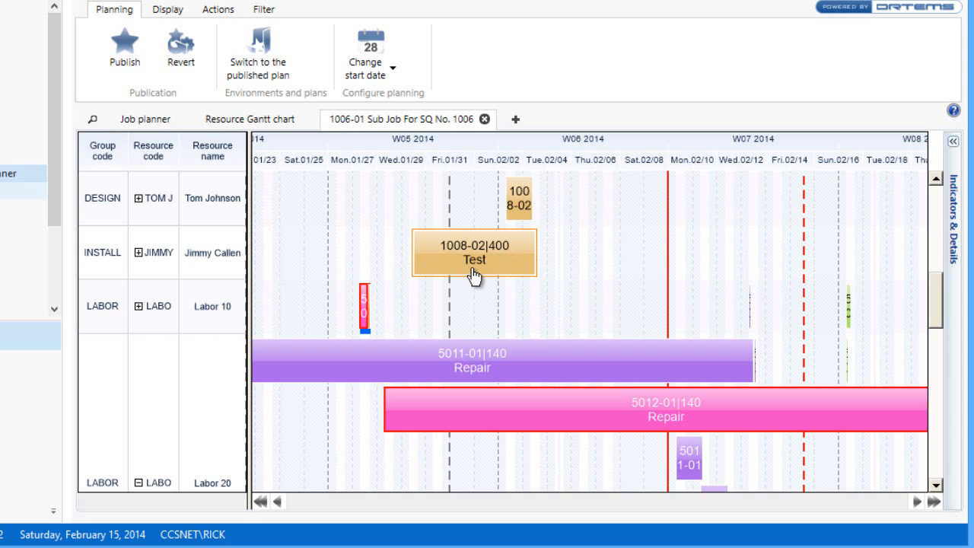
mouse_move(408, 265)
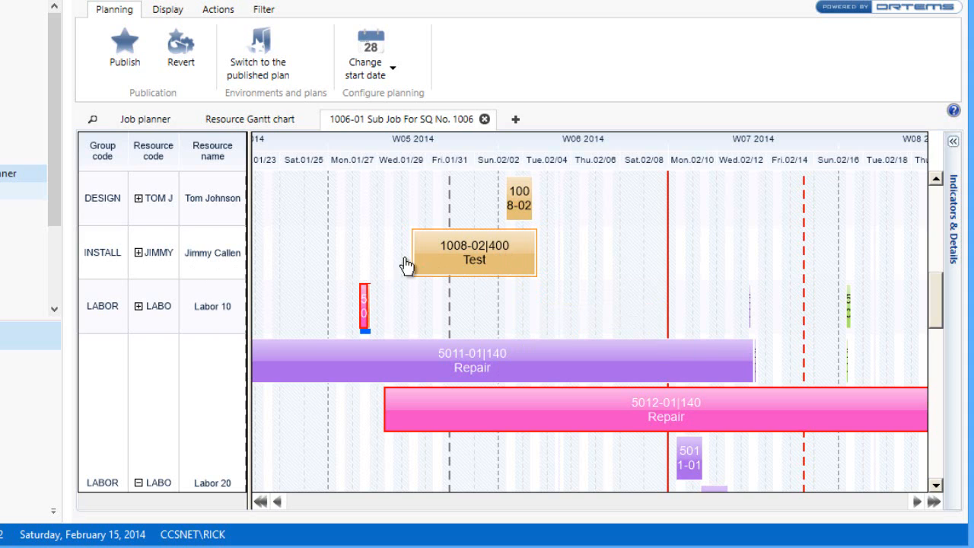
mouse_move(472, 259)
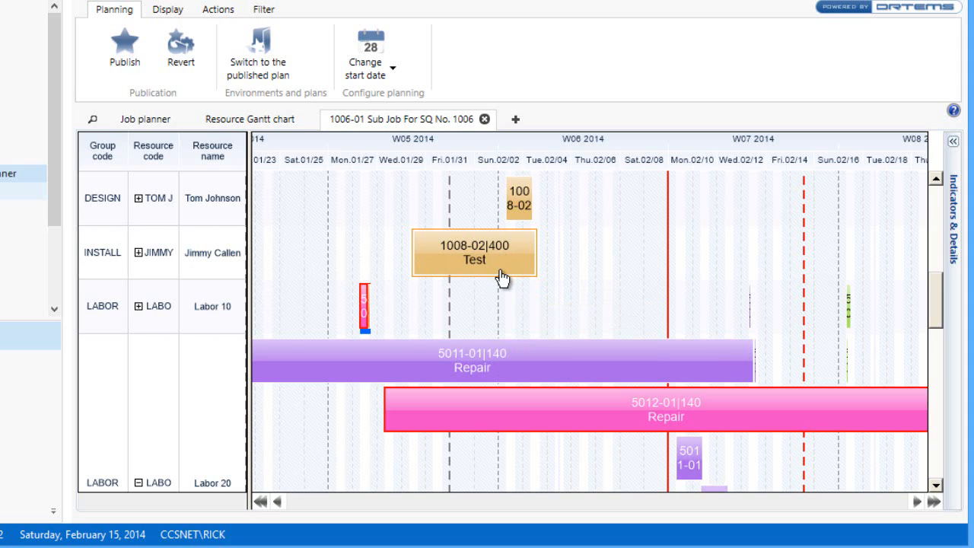
mouse_move(500, 271)
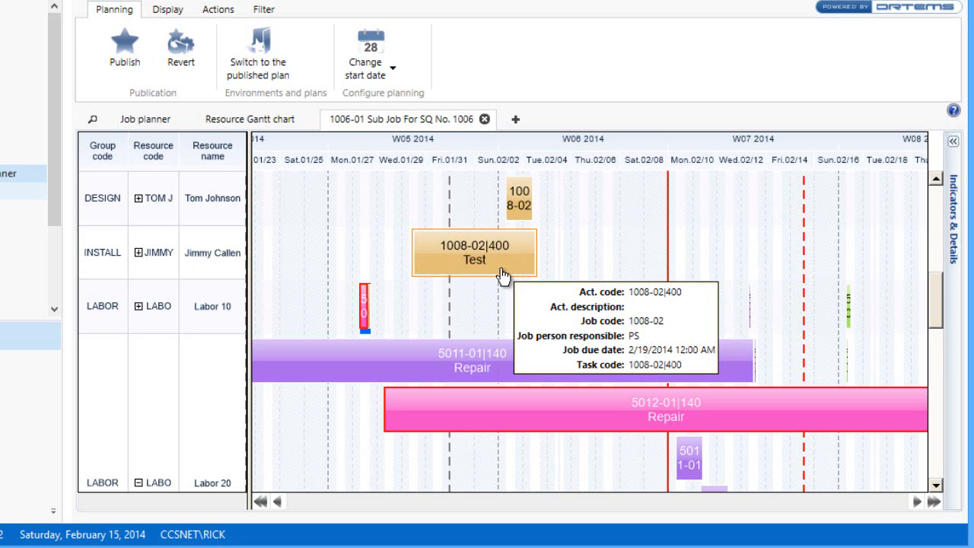
mouse_move(516, 271)
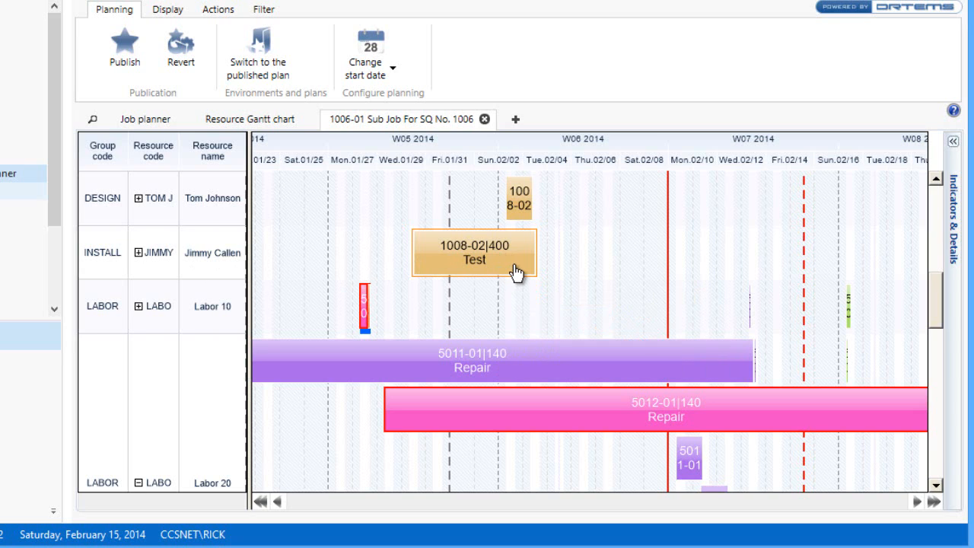
mouse_move(512, 274)
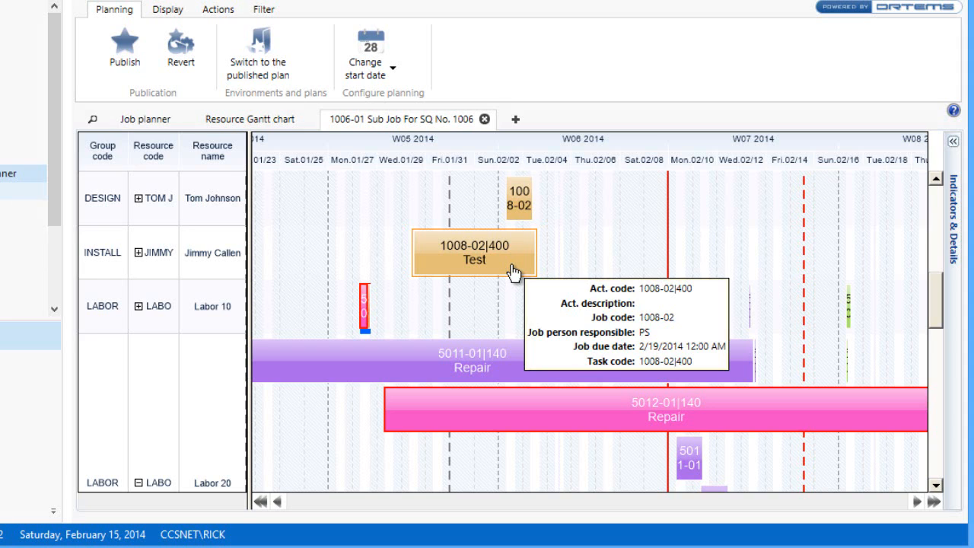